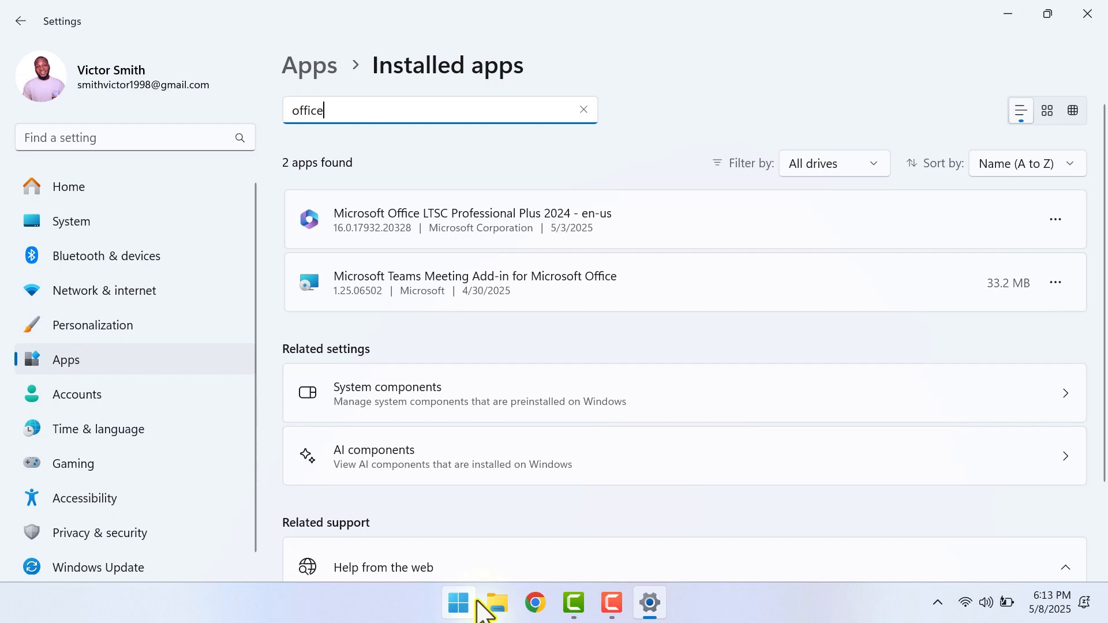
- Launch Word from Start search and dismiss the Office Activation Wizard
left_click(458, 603)
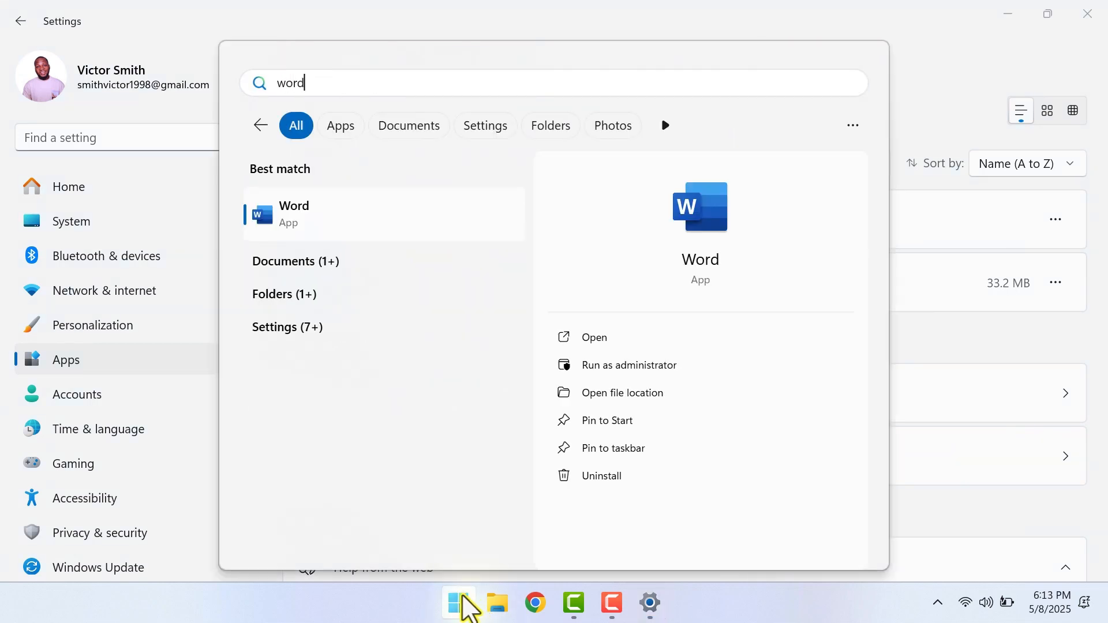
left_click(594, 337)
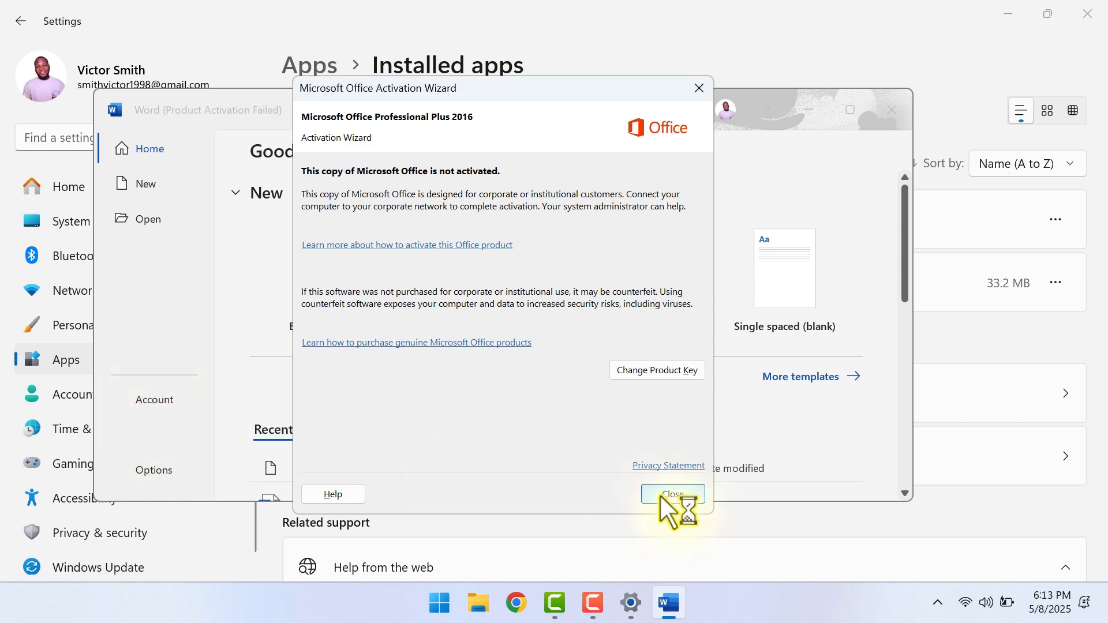
left_click(672, 493)
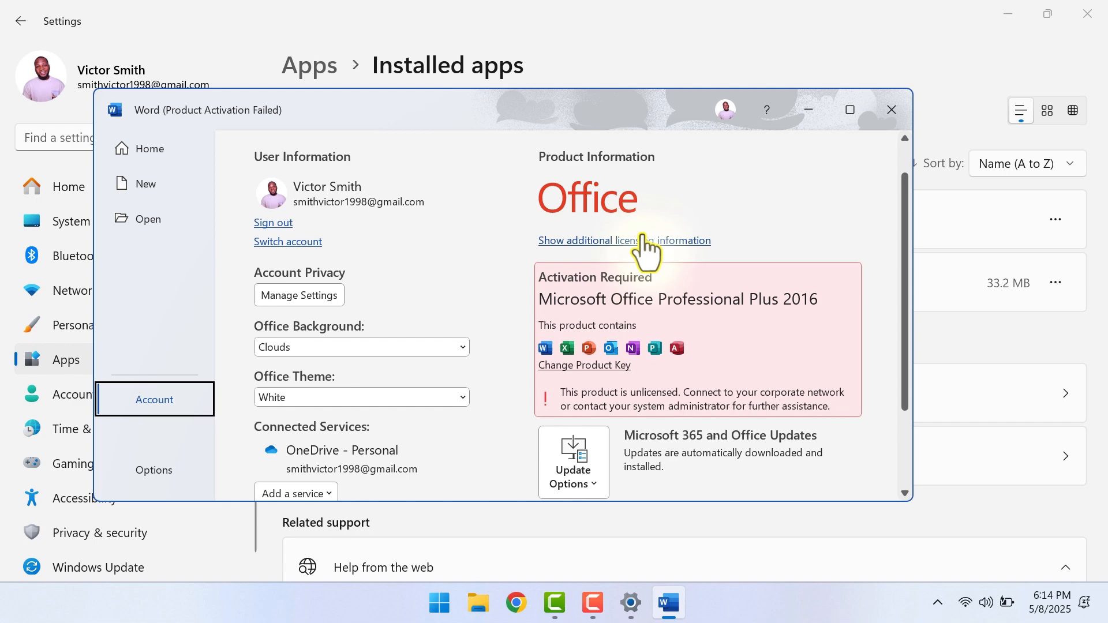
- Show additional licensing information on the Account page and maximize Word
left_click(623, 240)
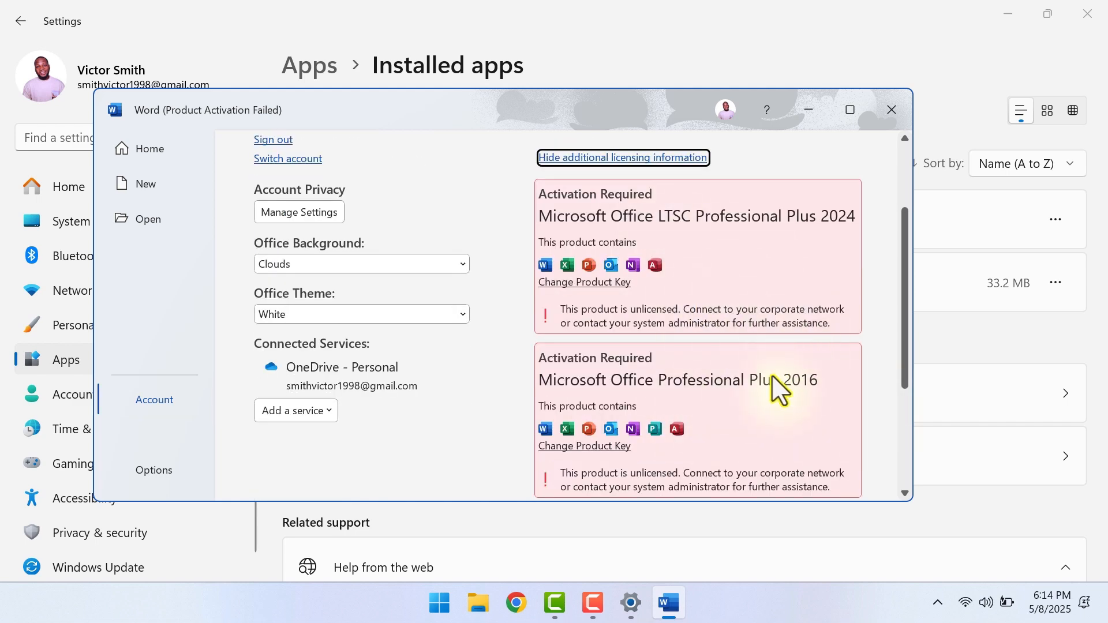
mouse_move(863, 117)
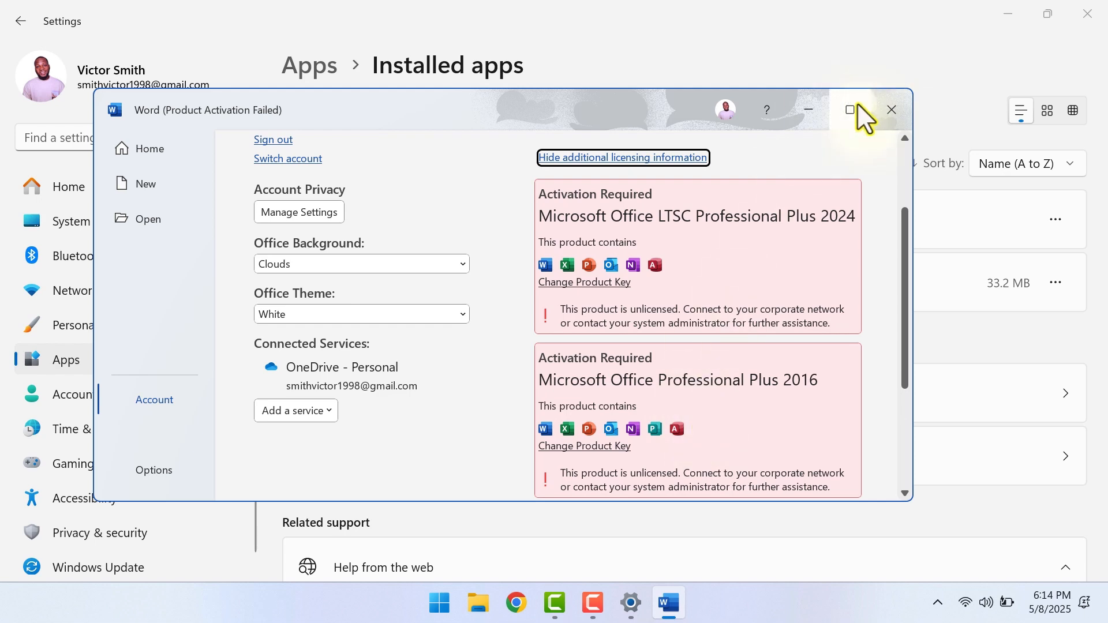
left_click(851, 110)
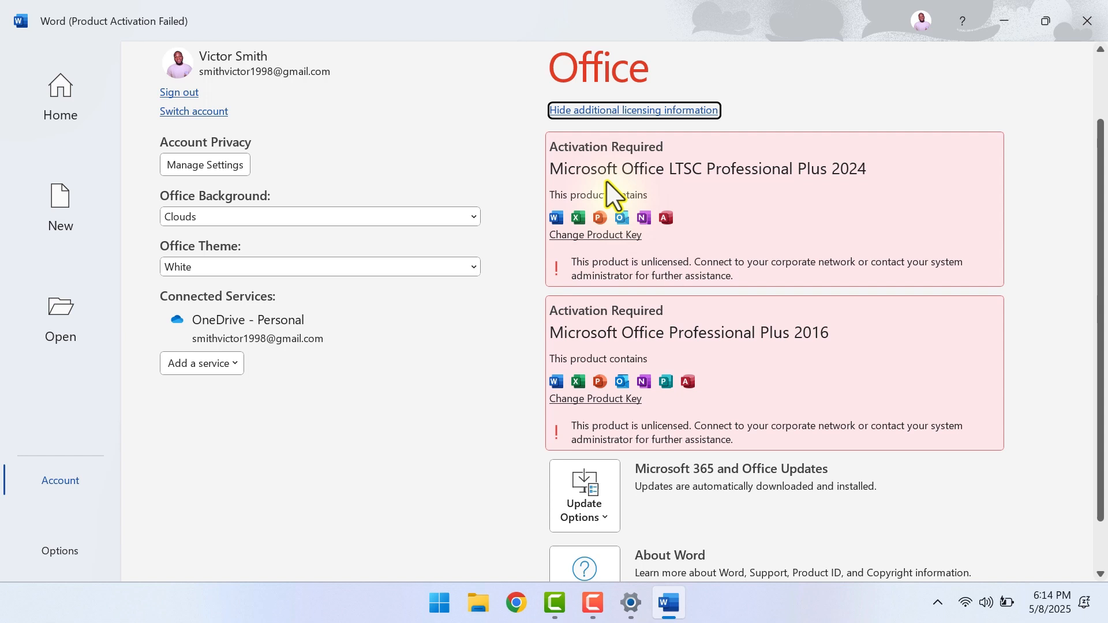
mouse_move(713, 443)
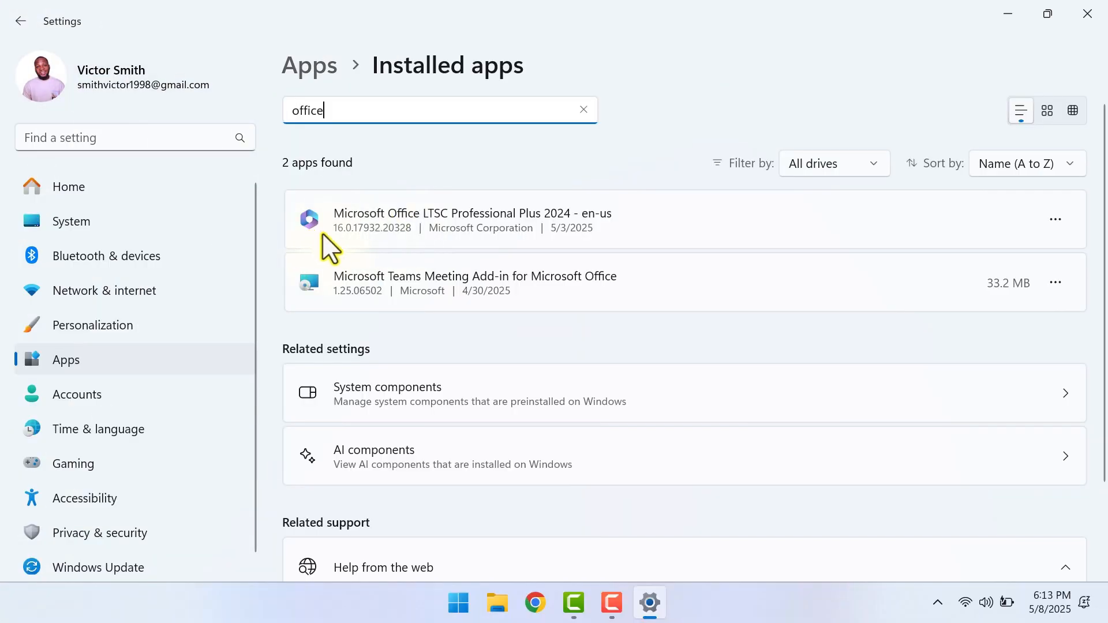
mouse_move(470, 236)
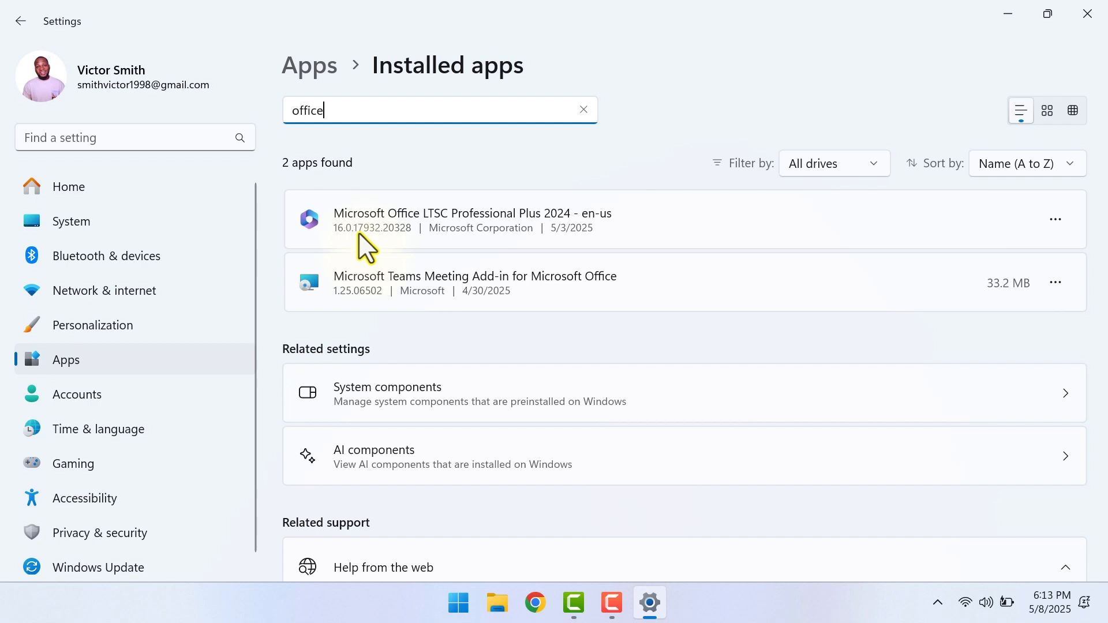
mouse_move(498, 353)
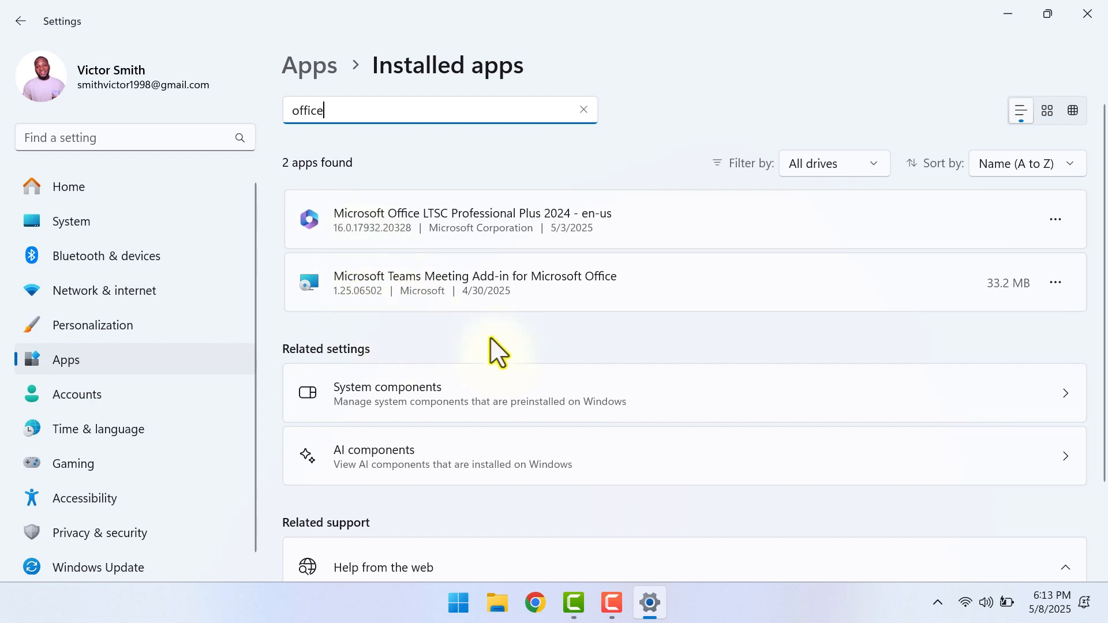
mouse_move(630, 424)
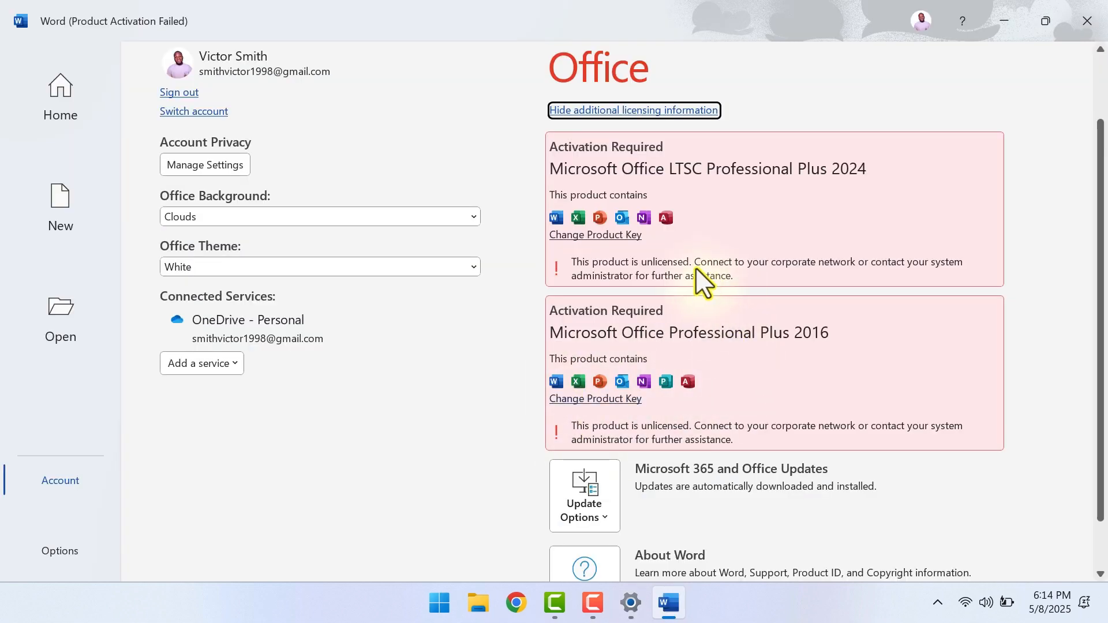
mouse_move(801, 250)
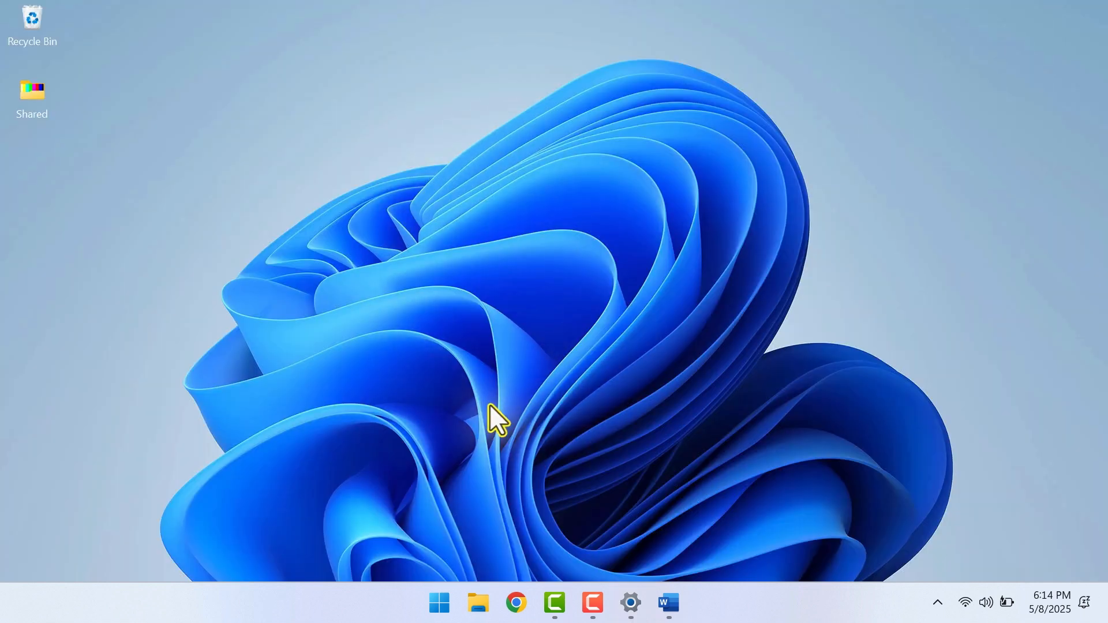
mouse_move(503, 431)
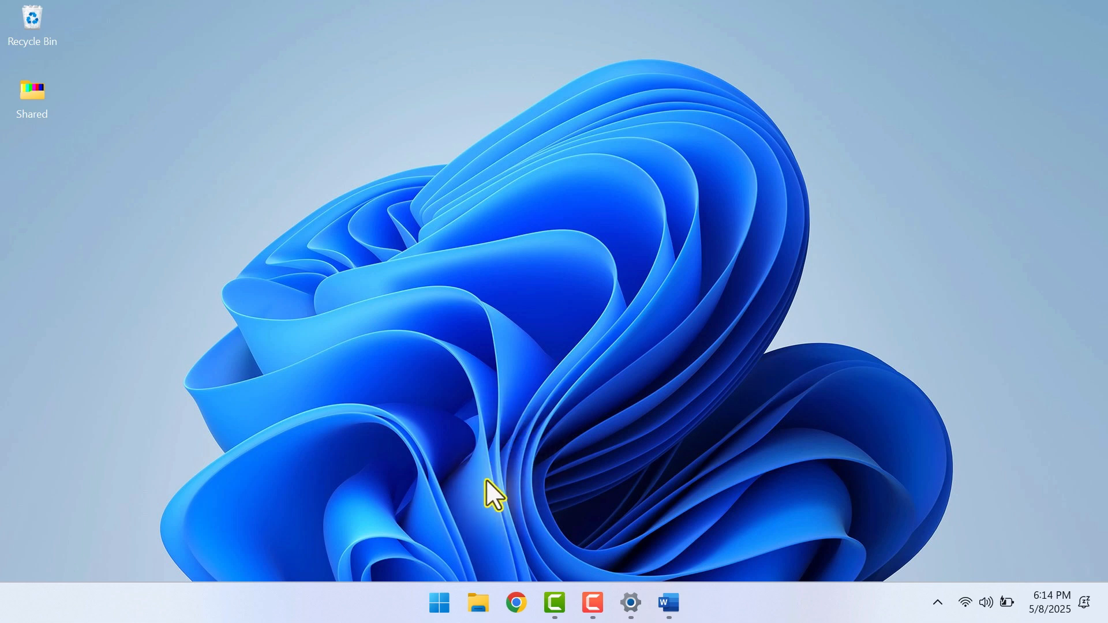
mouse_move(510, 524)
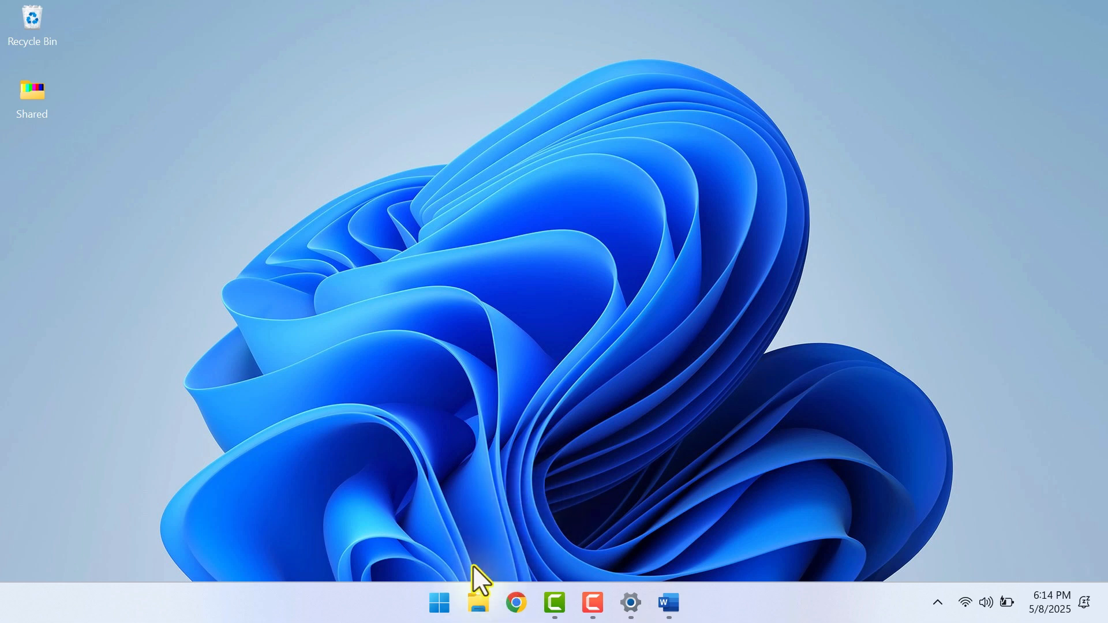
- Browse File Explorer to C:\Program Files\Microsoft Office\Office16
left_click(478, 603)
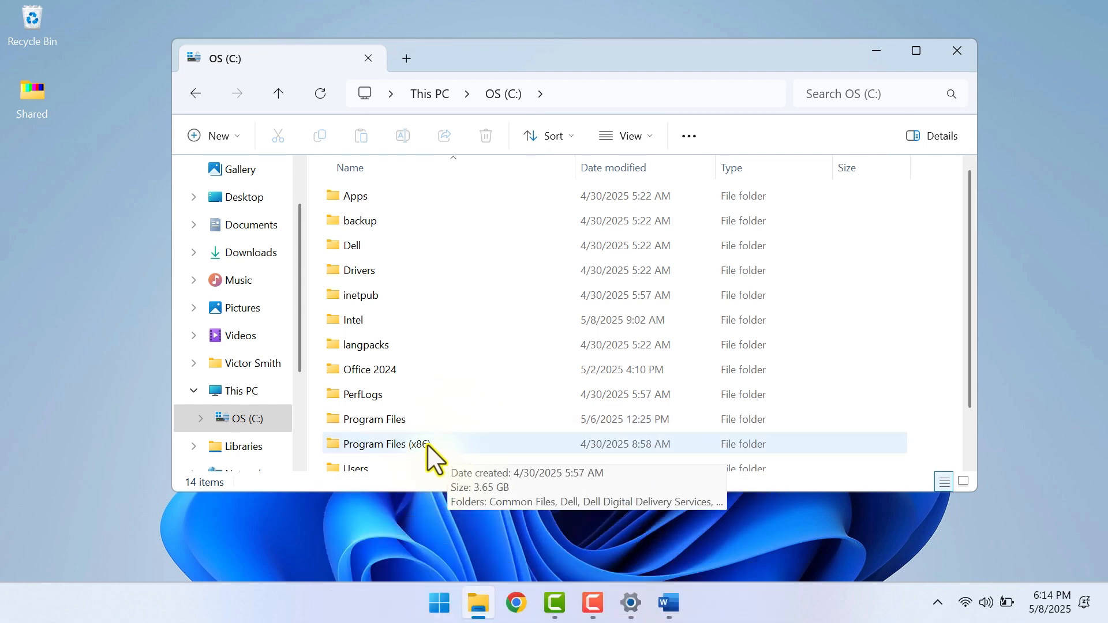
mouse_move(368, 463)
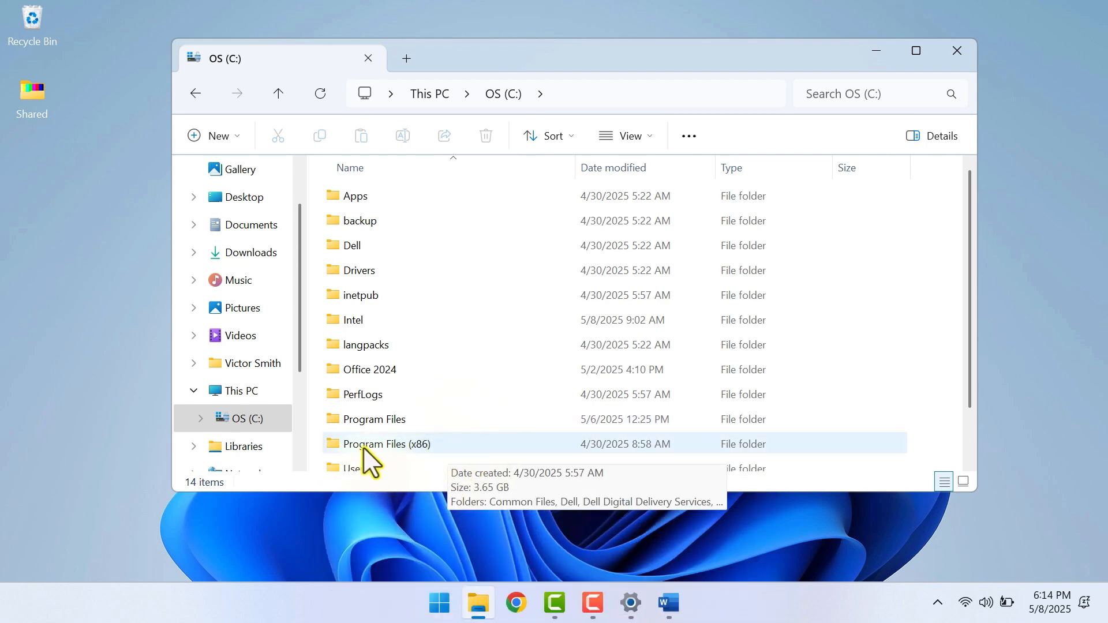
left_click(373, 418)
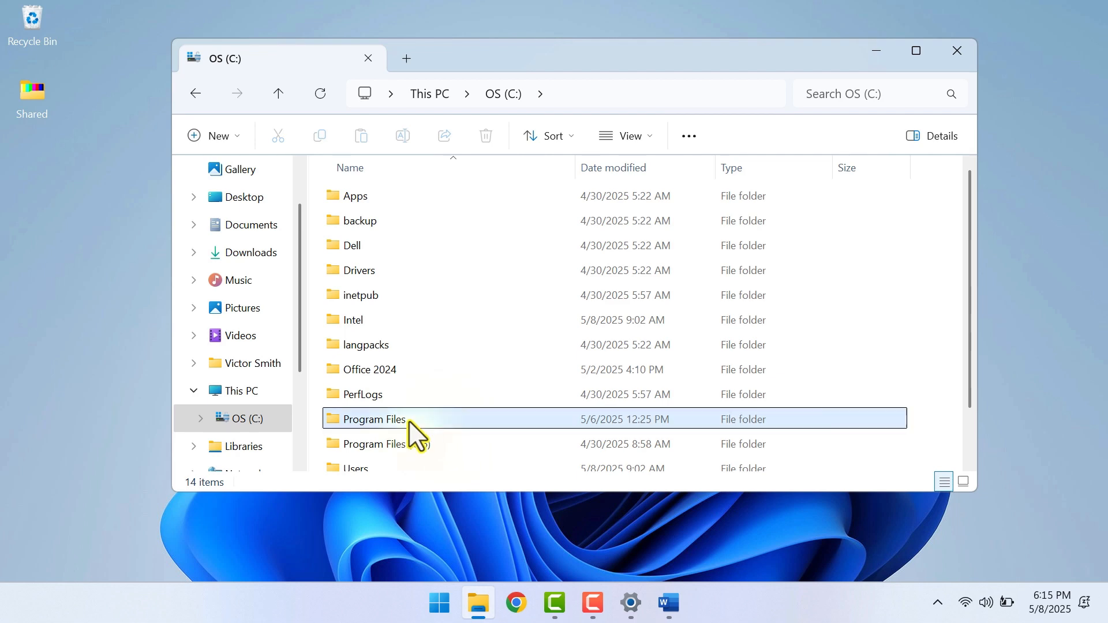
double_click(371, 418)
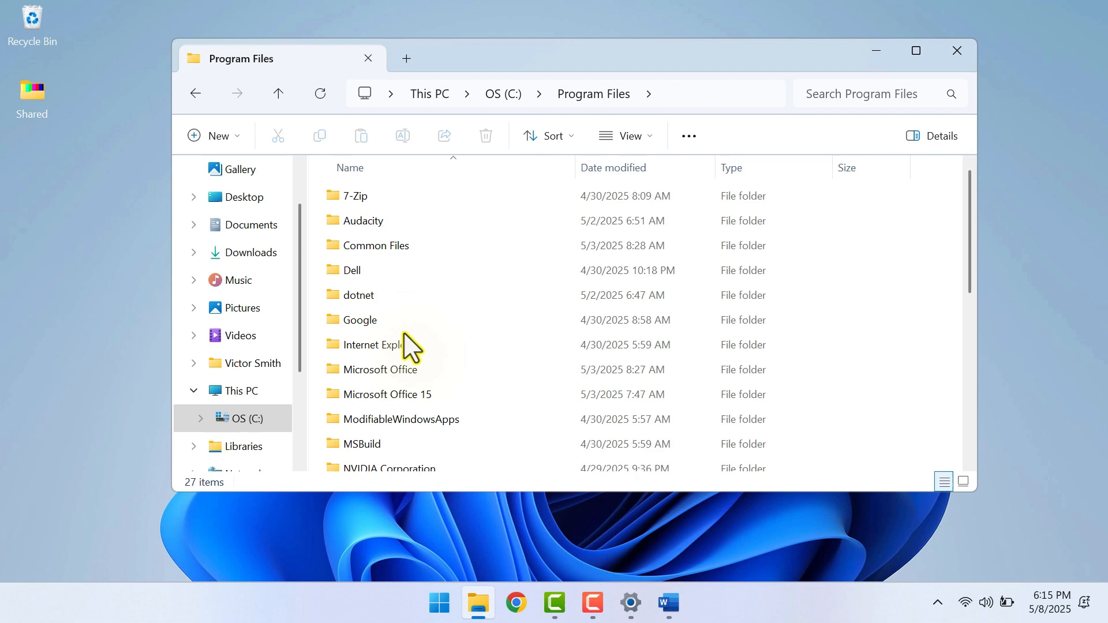
left_click(382, 369)
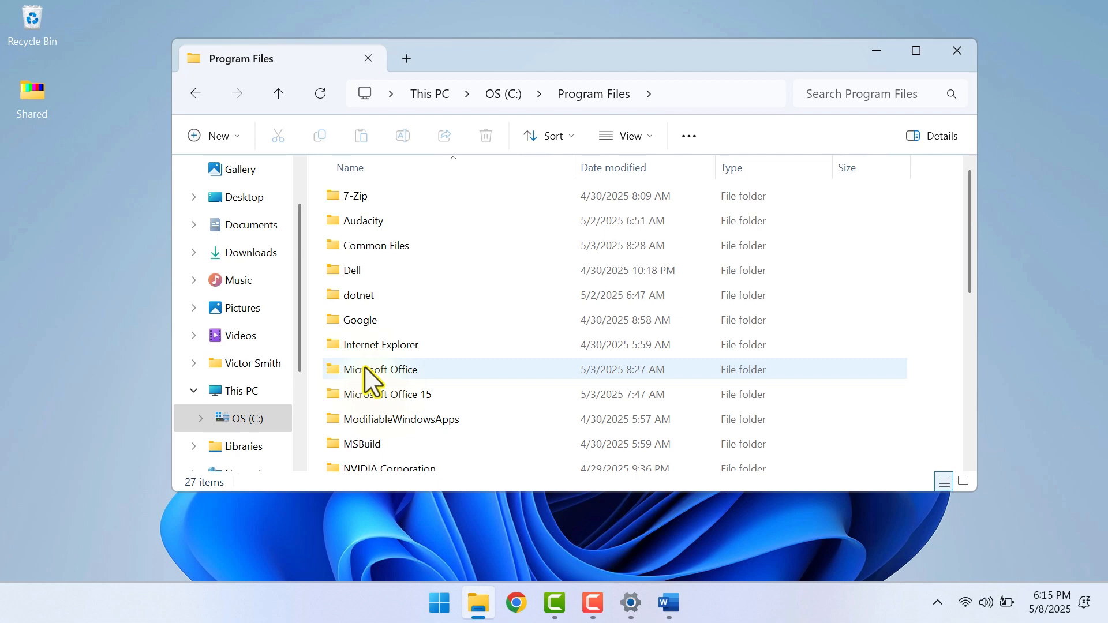
double_click(380, 369)
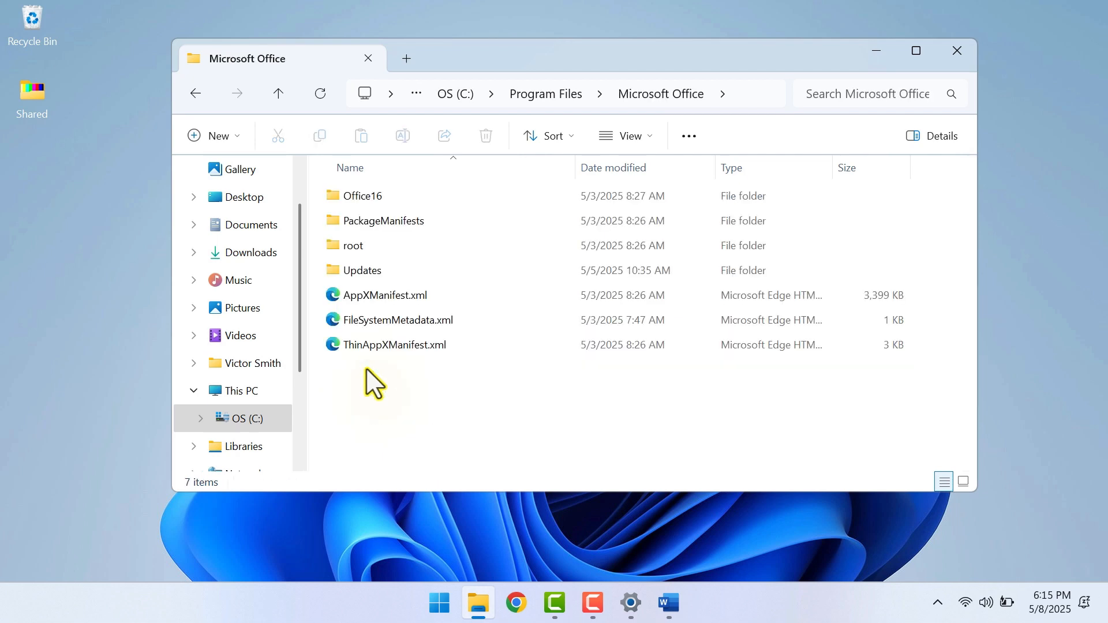
mouse_move(371, 223)
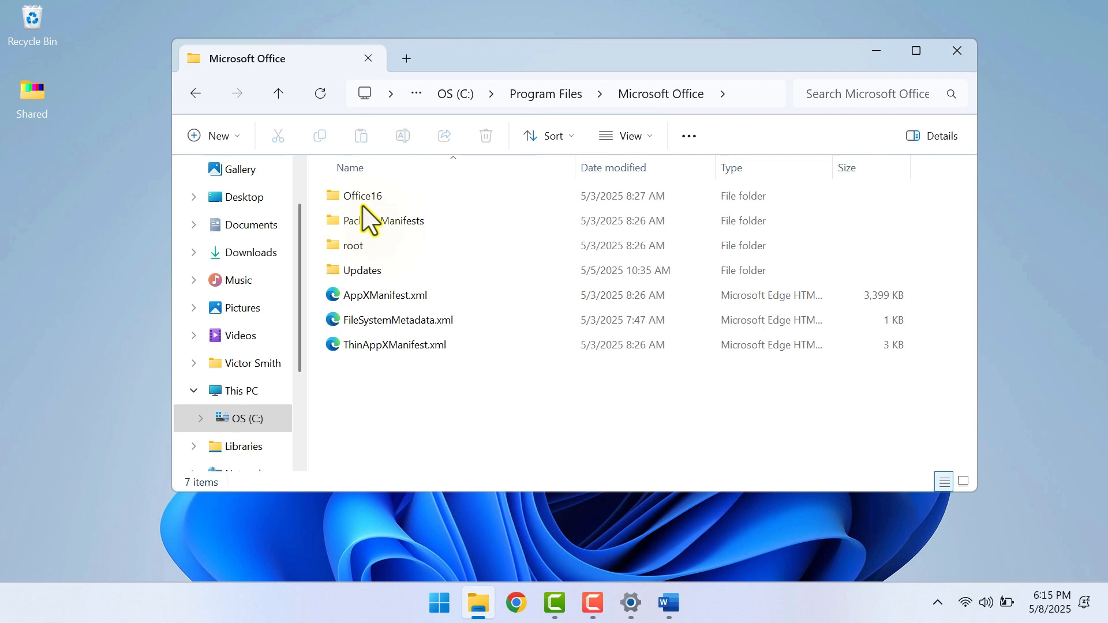
double_click(363, 197)
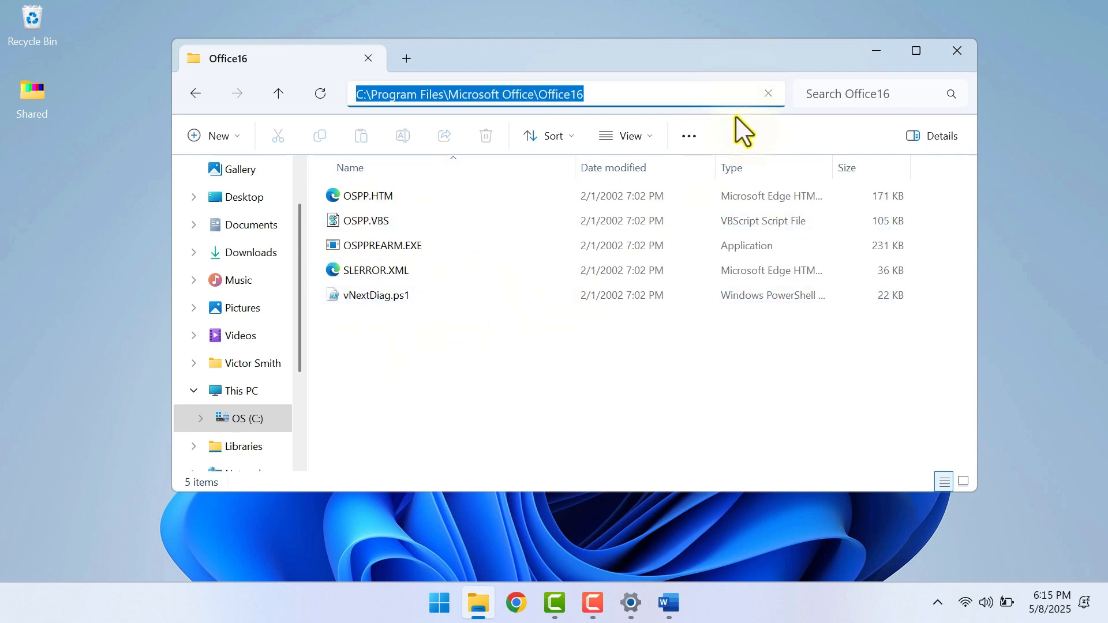
- Copy the Office16 folder path from the address bar and start an app search
right_click(559, 93)
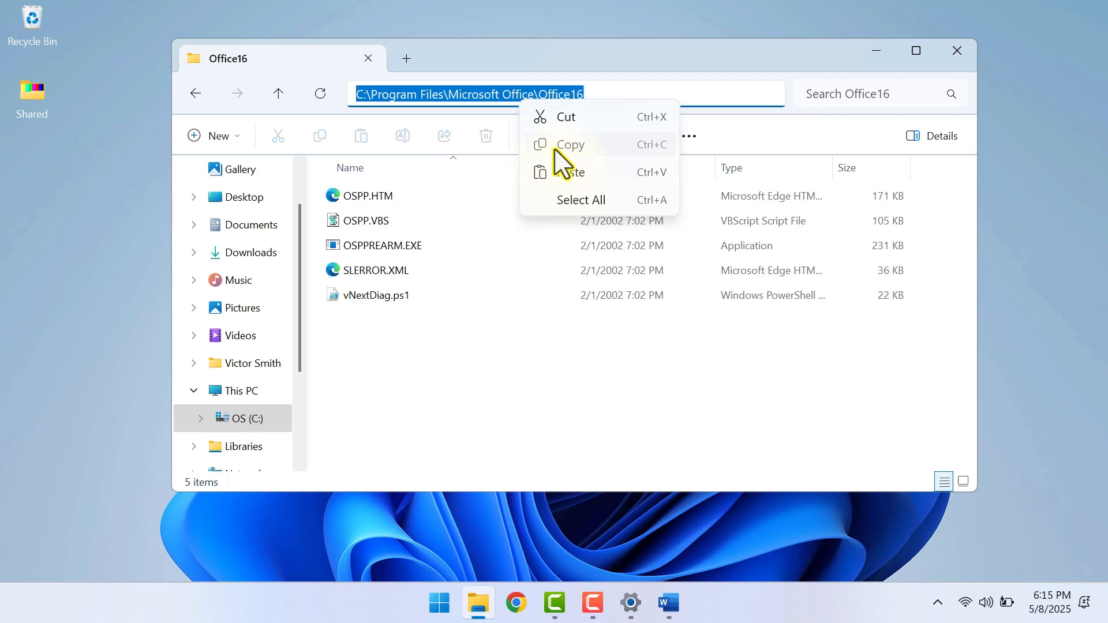
left_click(438, 603)
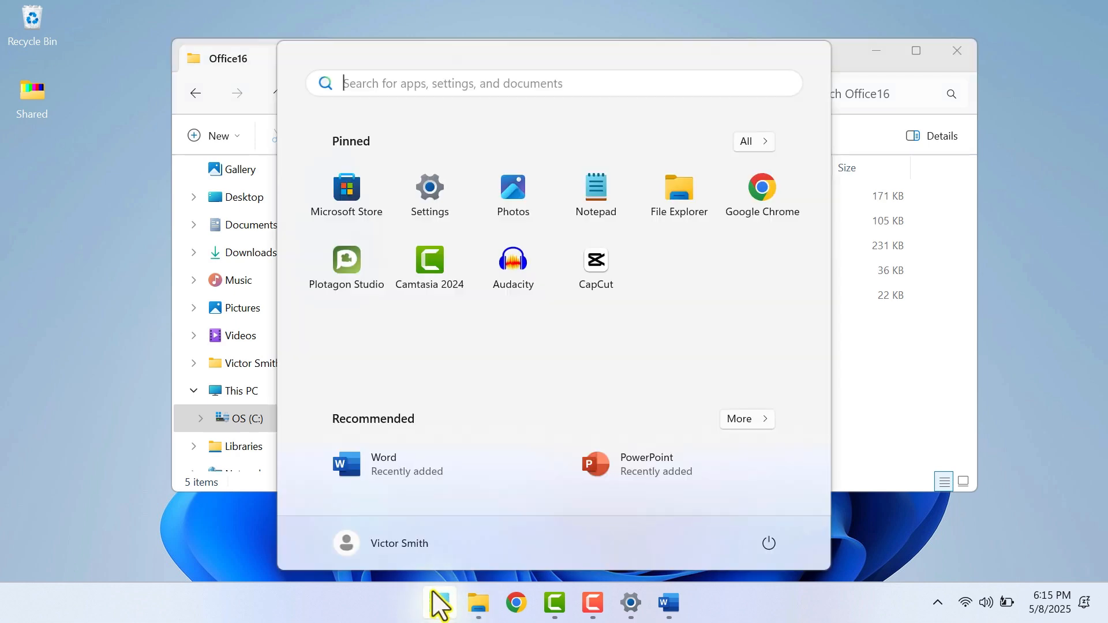
- Launch Command Prompt as administrator from the cmd search
type("cmd")
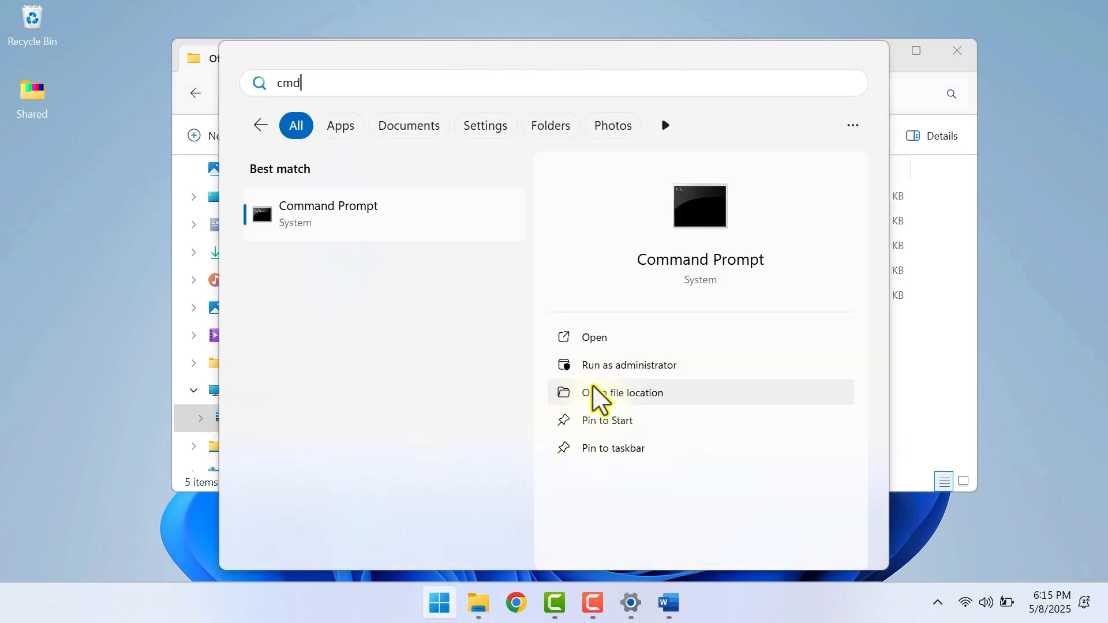
left_click(628, 365)
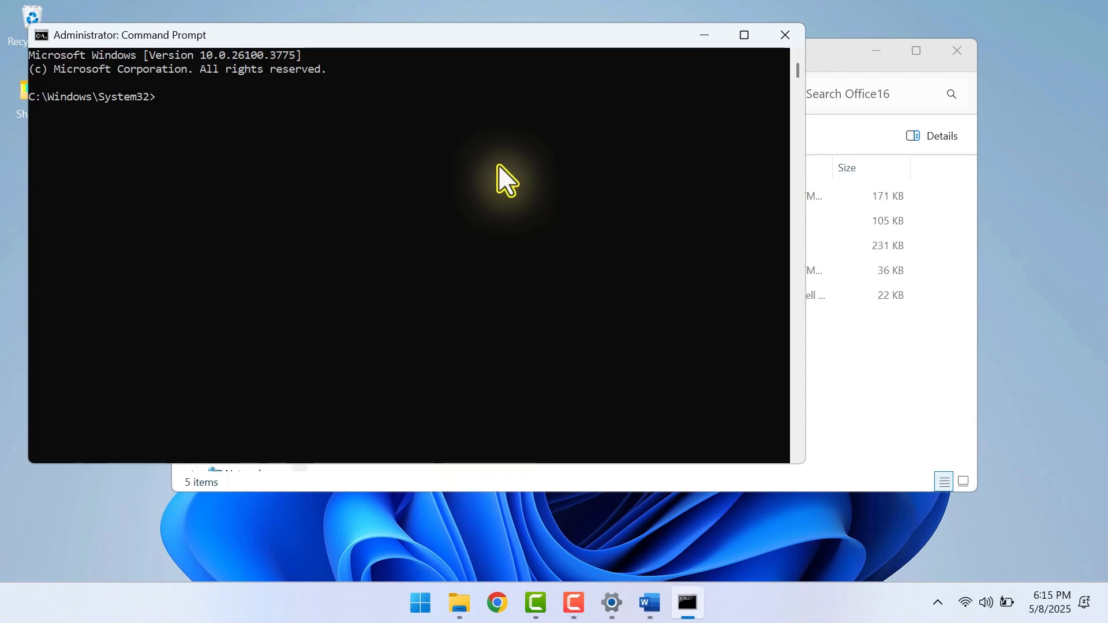
- Change to the Office16 folder and list license status with cscript ospp.vbs /dstatus
type("cd")
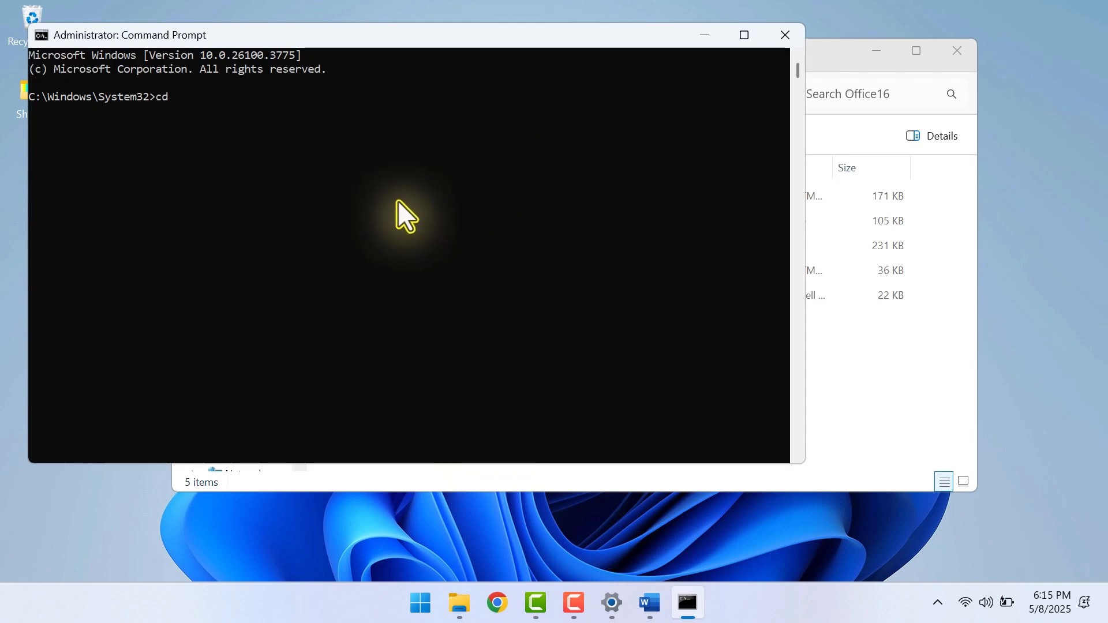
type("C:\\Program Files\\Microsoft Office\\Office16")
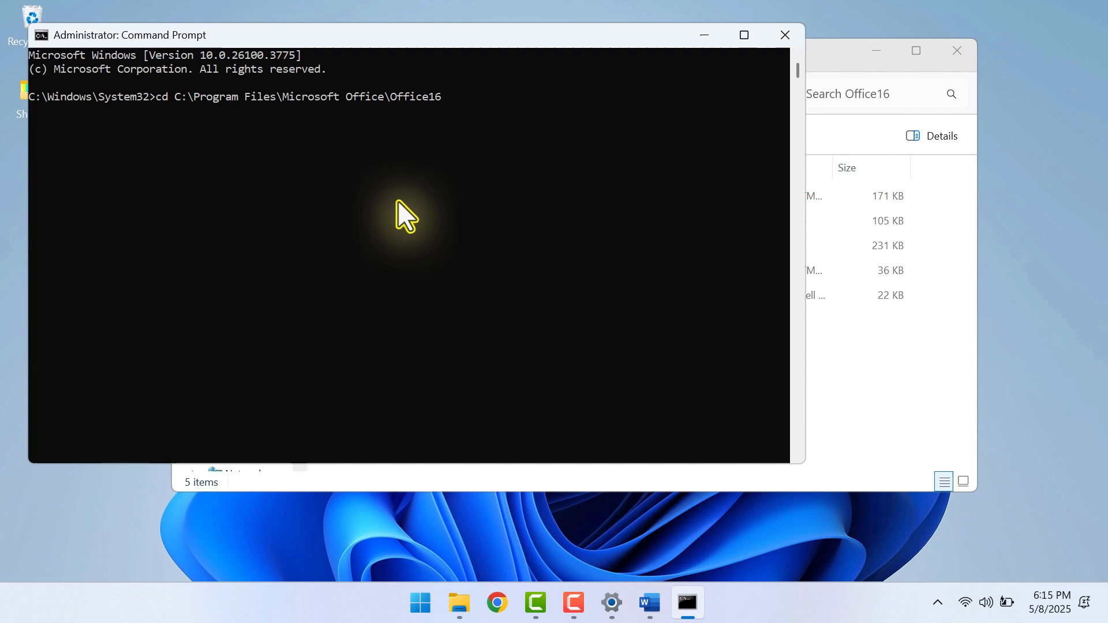
key("enter")
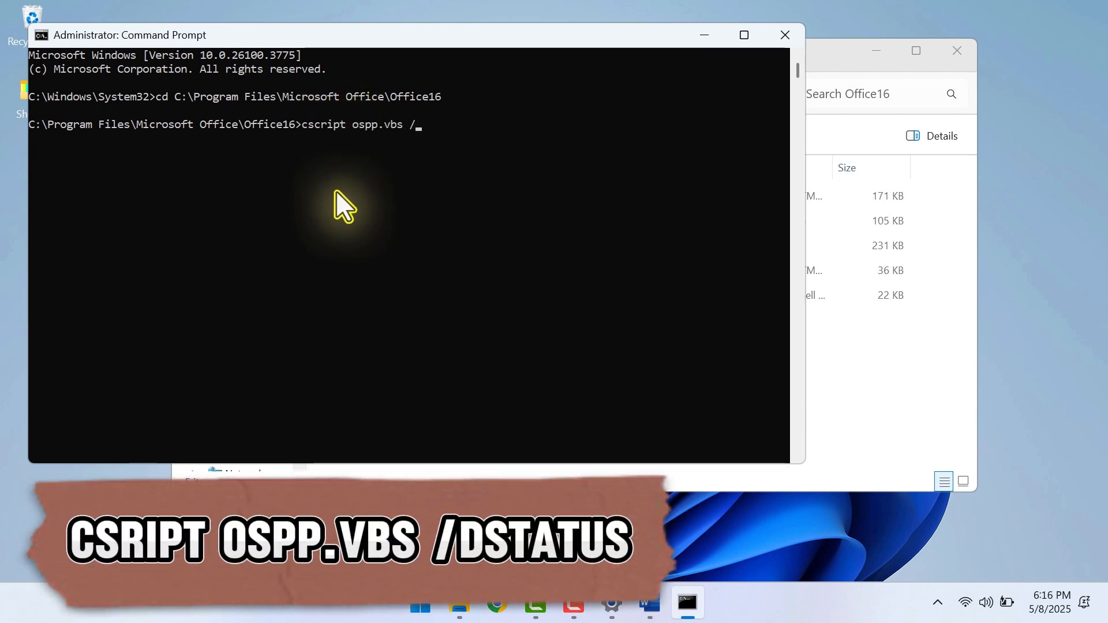
type("dstatus")
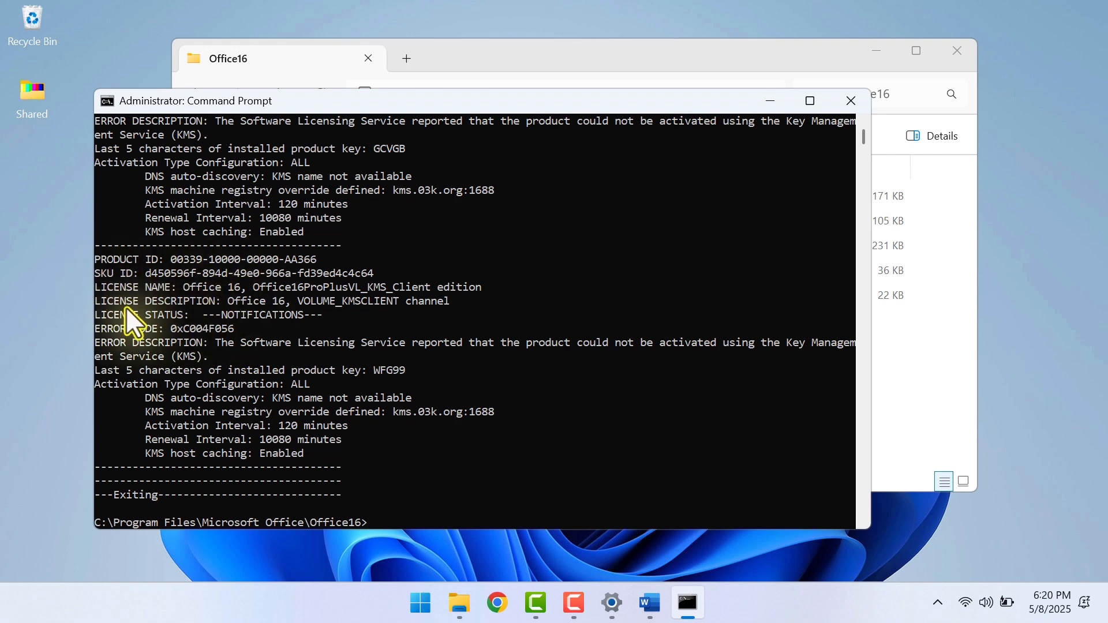
mouse_move(435, 379)
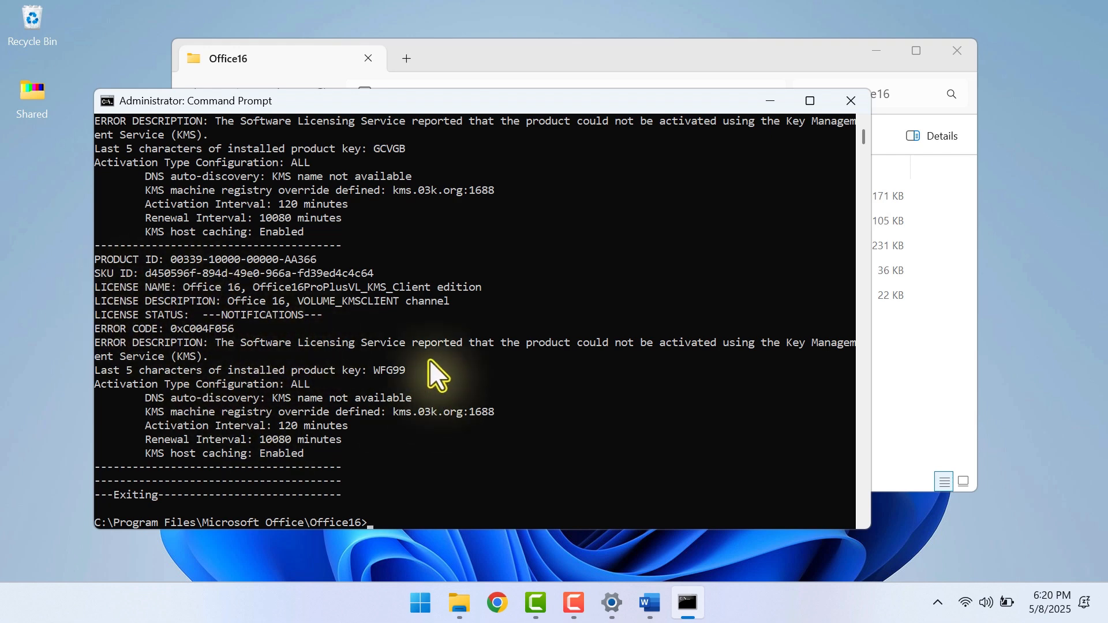
mouse_move(388, 401)
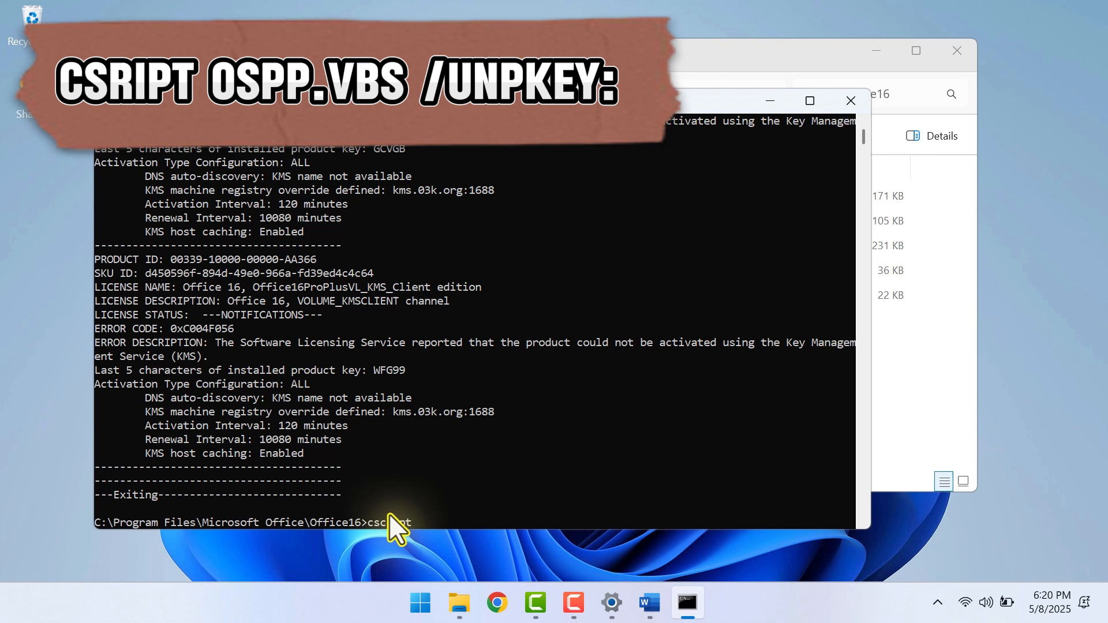
type("ospp.vbs /u")
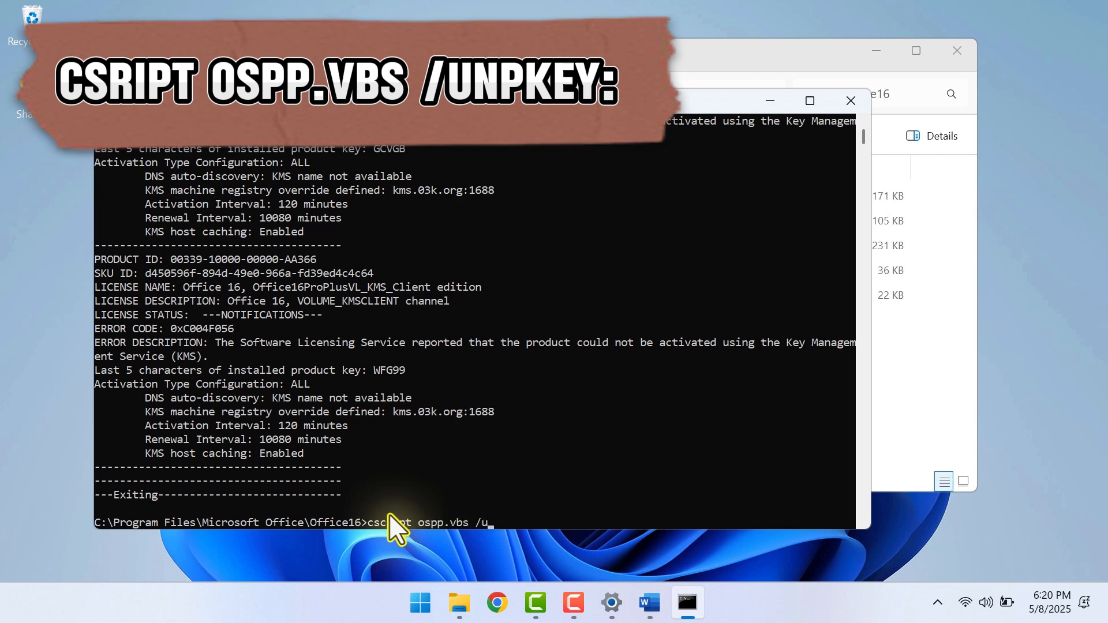
type("npkey:WFG99")
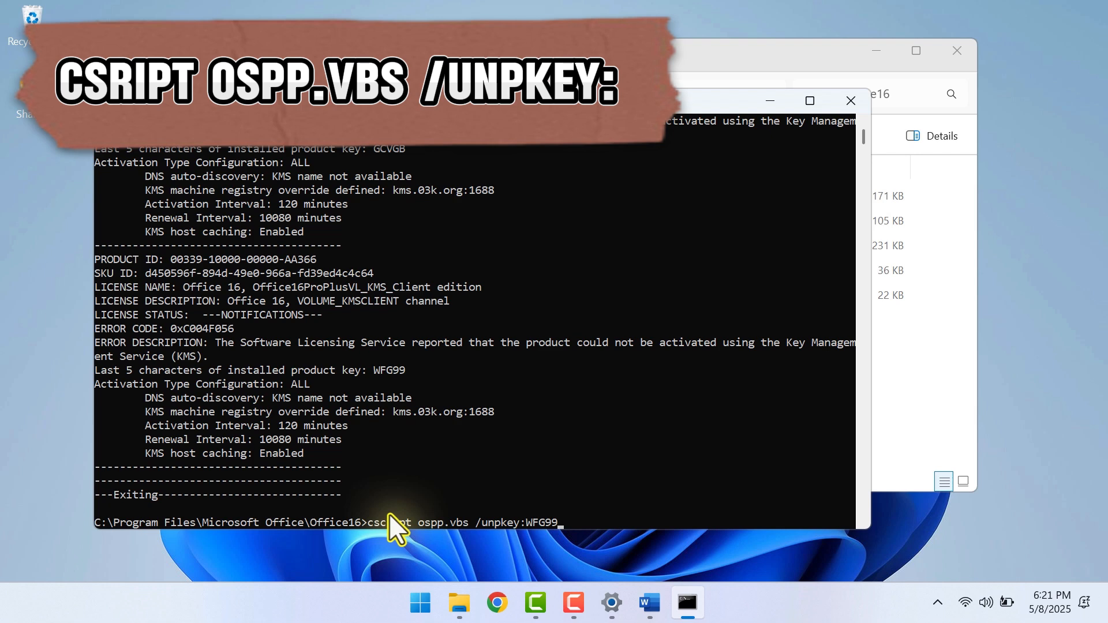
key("enter")
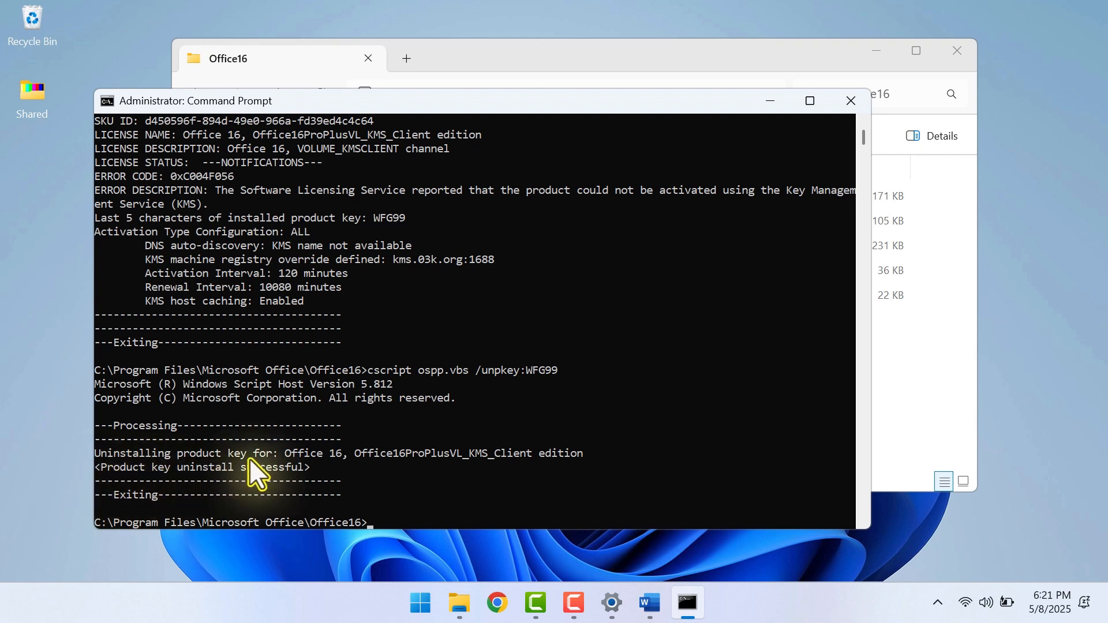
mouse_move(486, 449)
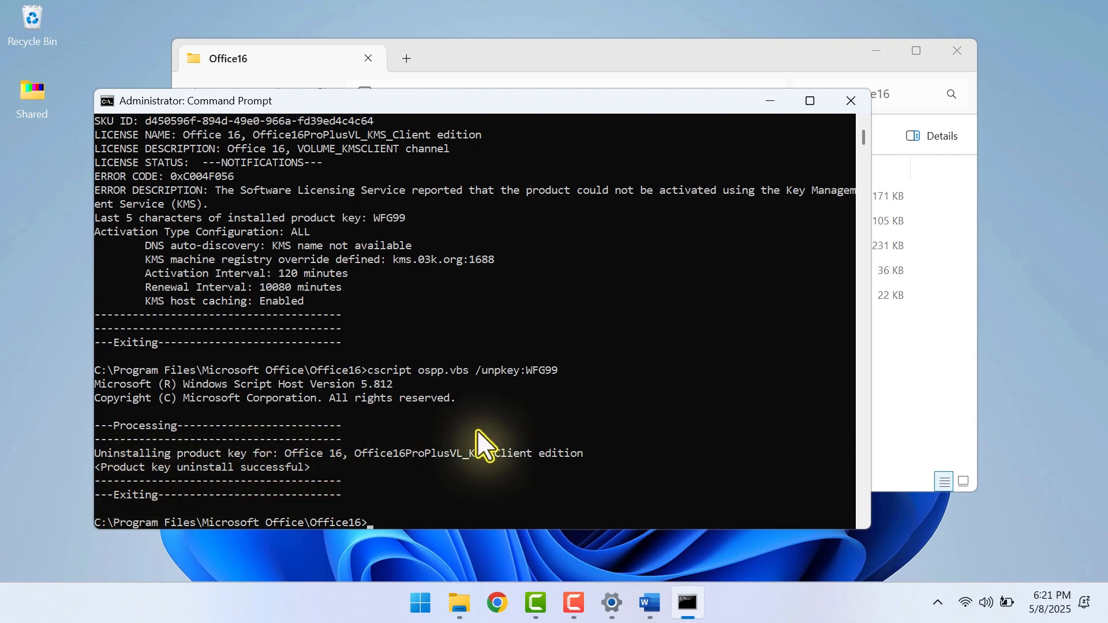
left_click(611, 603)
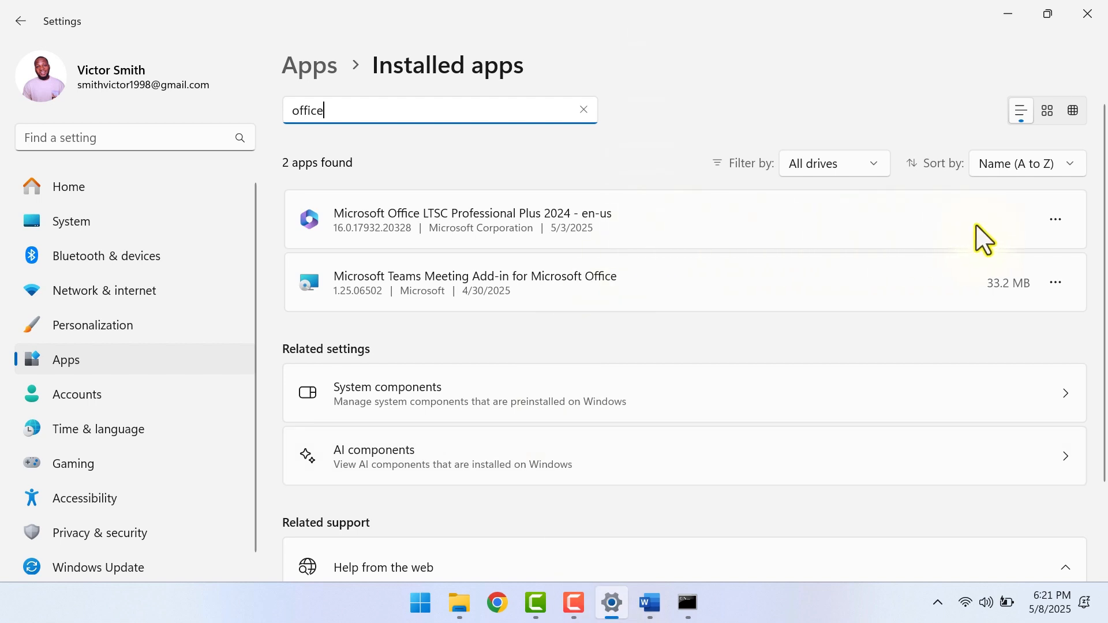
left_click(1055, 219)
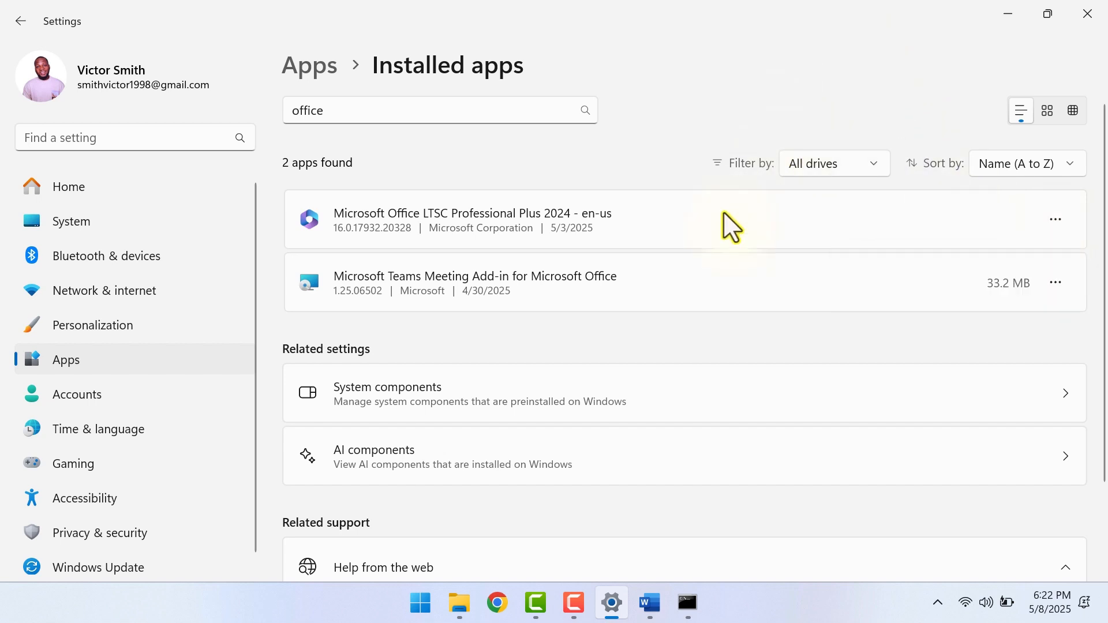
mouse_move(566, 460)
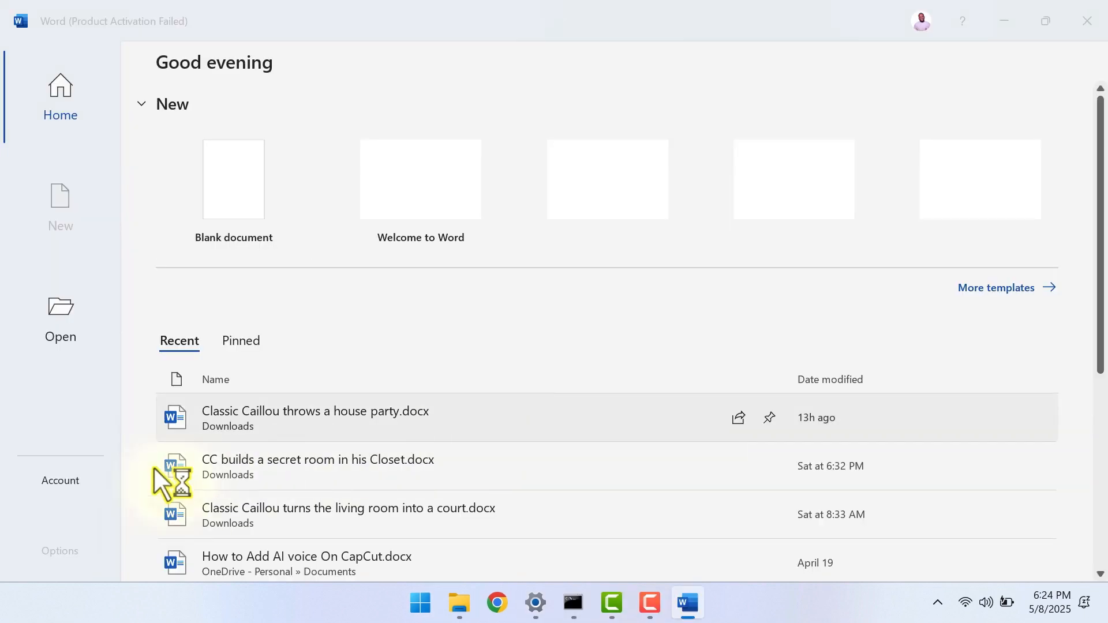
- Review Account product info, dismiss the Change Product Key dialog, and start a blank document
left_click(60, 480)
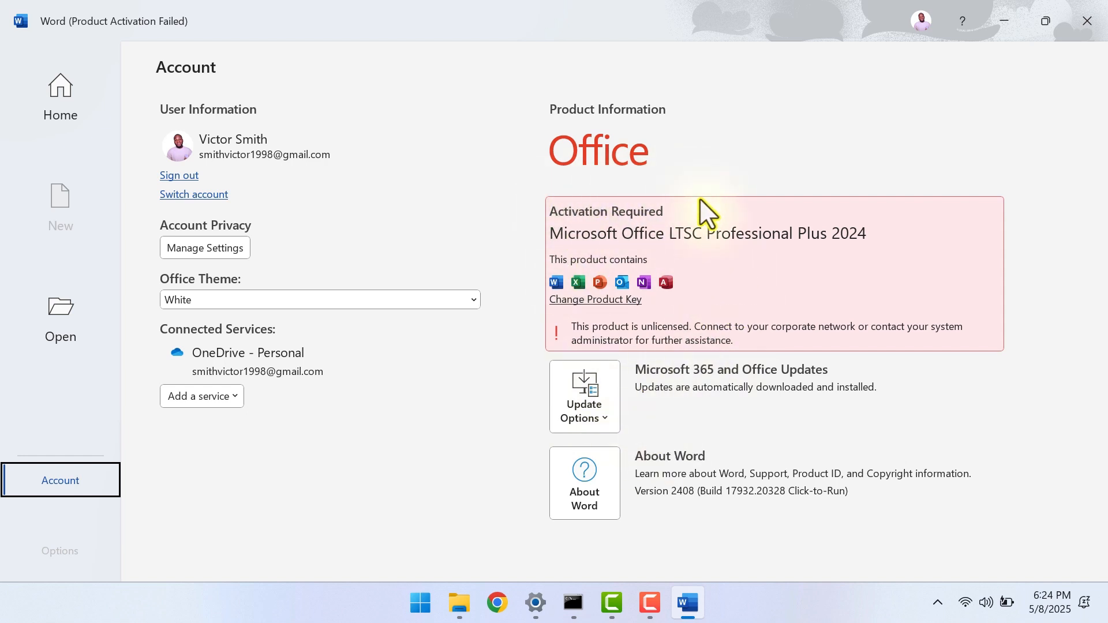
mouse_move(756, 198)
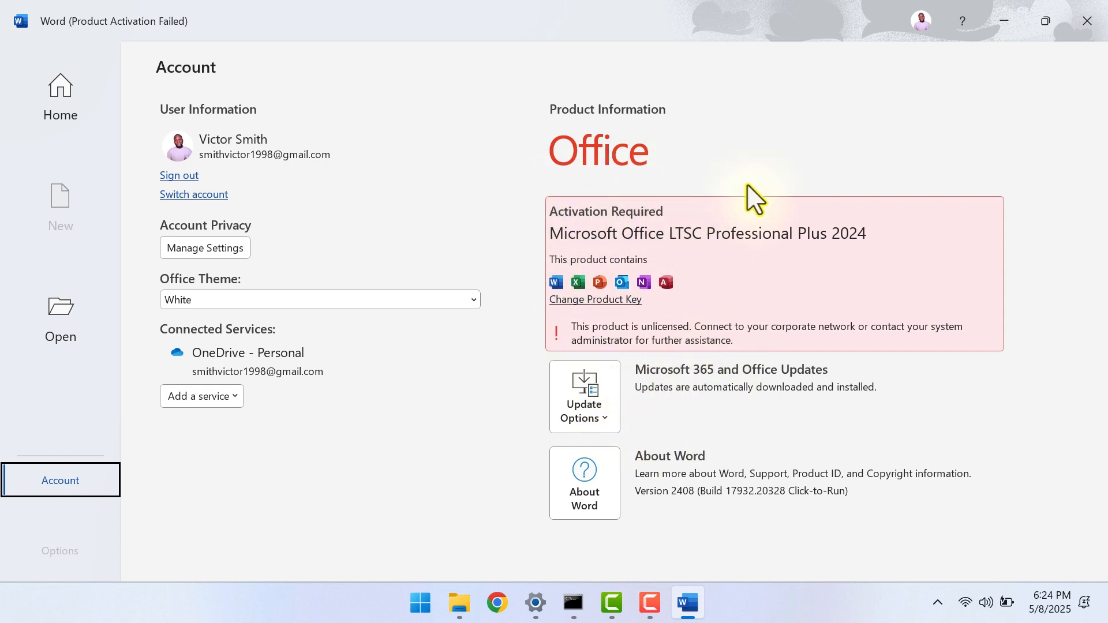
mouse_move(647, 337)
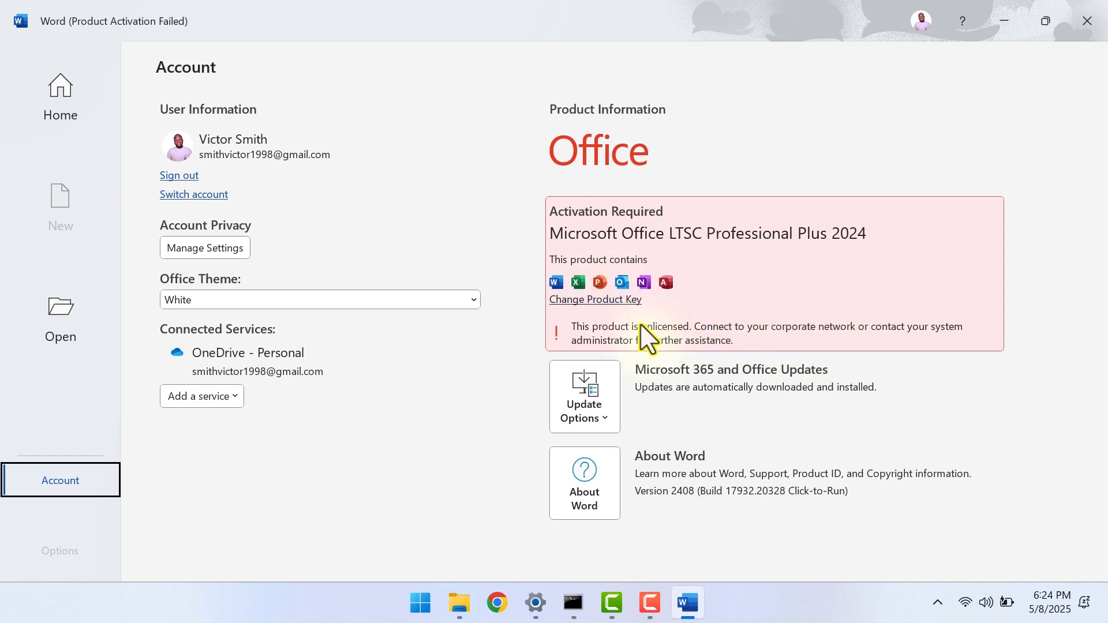
left_click(595, 299)
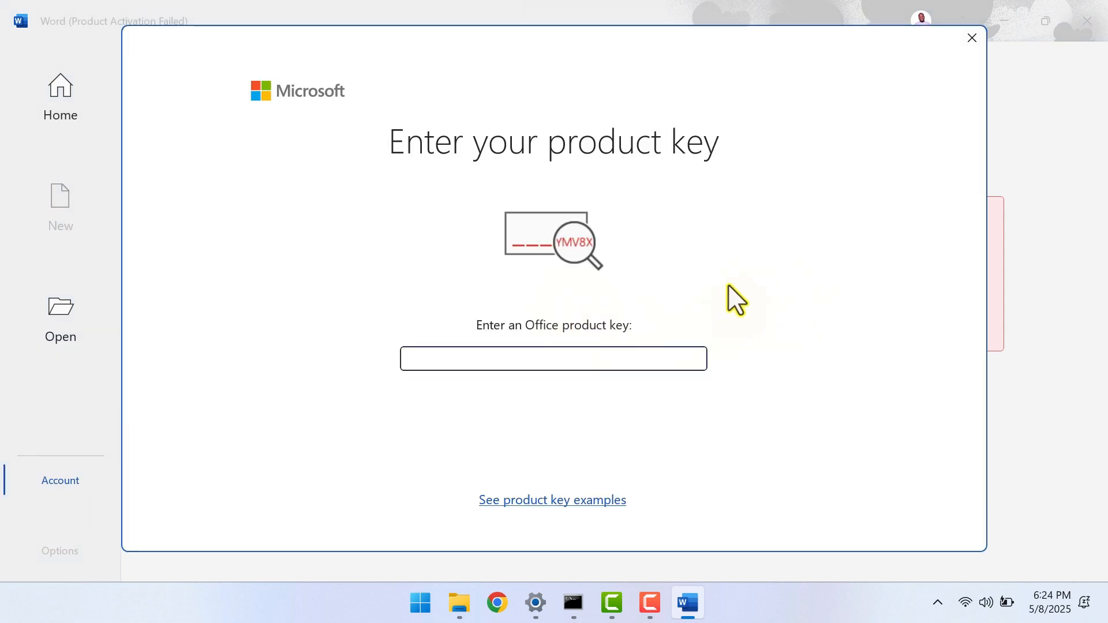
left_click(971, 36)
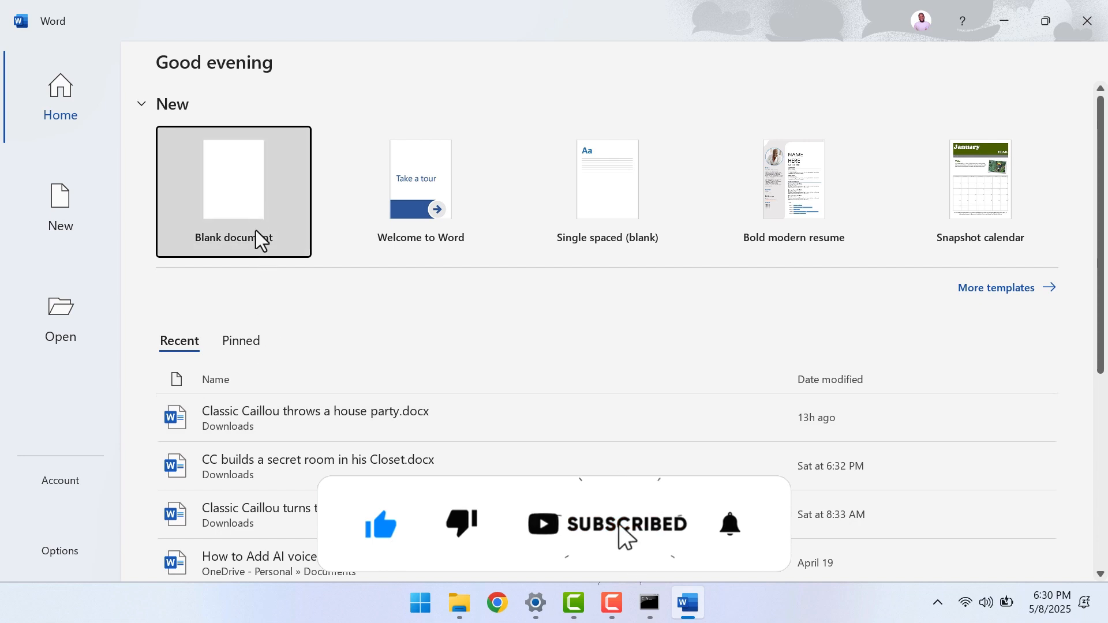
left_click(234, 192)
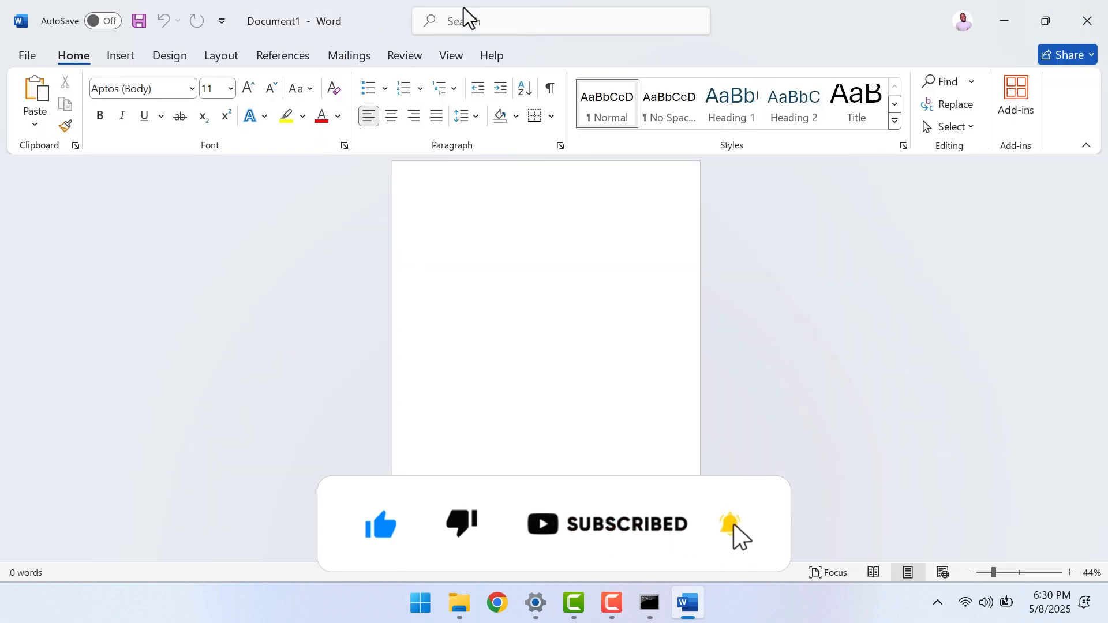